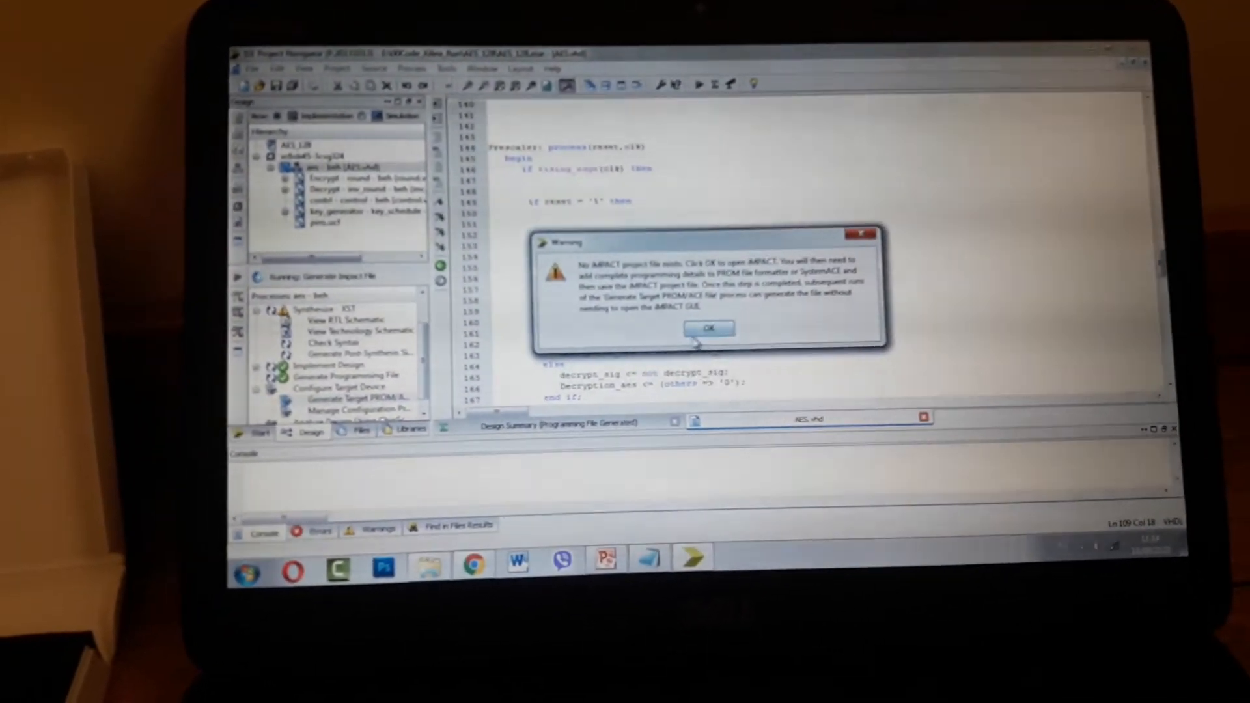
- Accept the missing-project warning so iMPACT launches with an empty boundary scan
{"action": "left_click", "coordinate": [709, 328]}
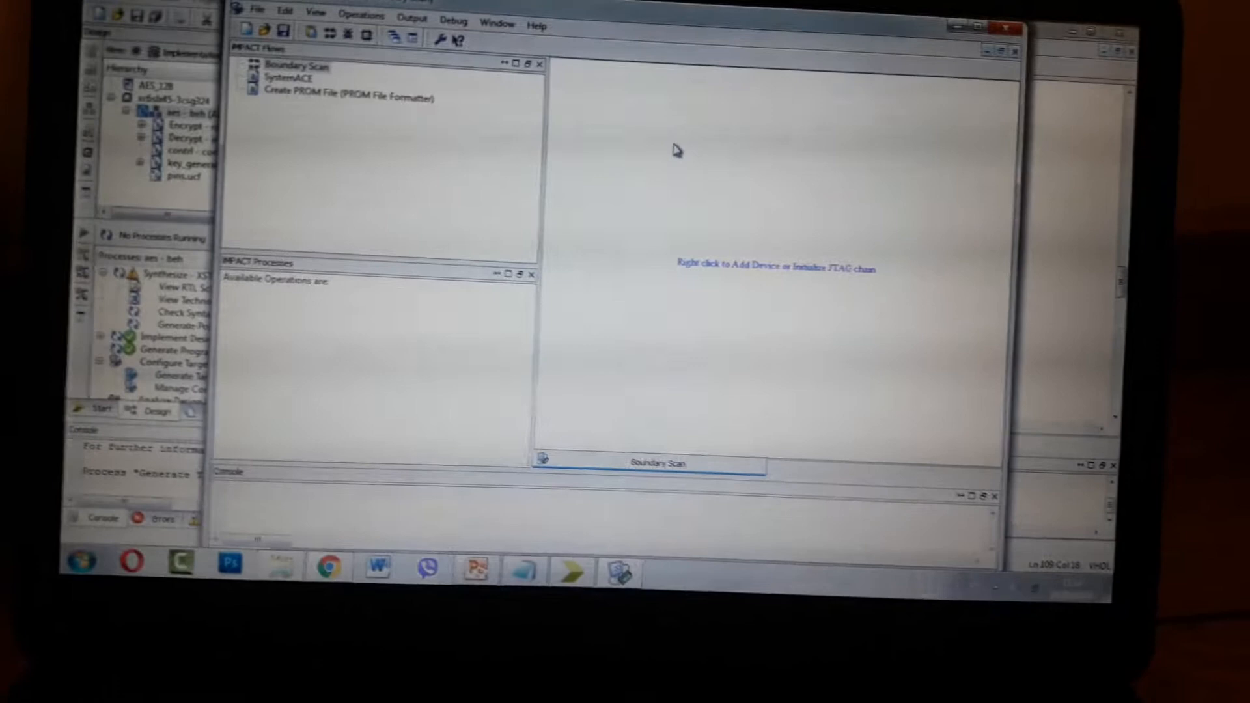
- Add the xc6slx45 FPGA with aes.bit to the scan chain and confirm programming it
{"action": "right_click", "coordinate": [674, 150]}
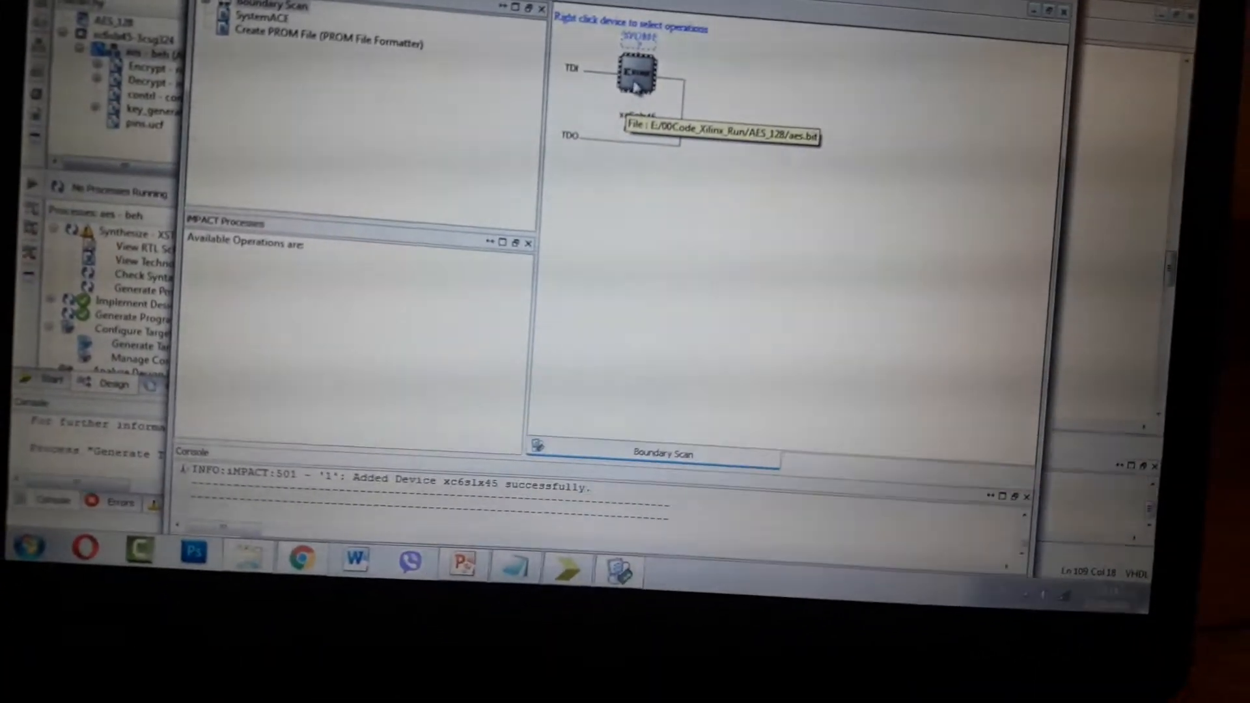
{"action": "right_click", "coordinate": [635, 72]}
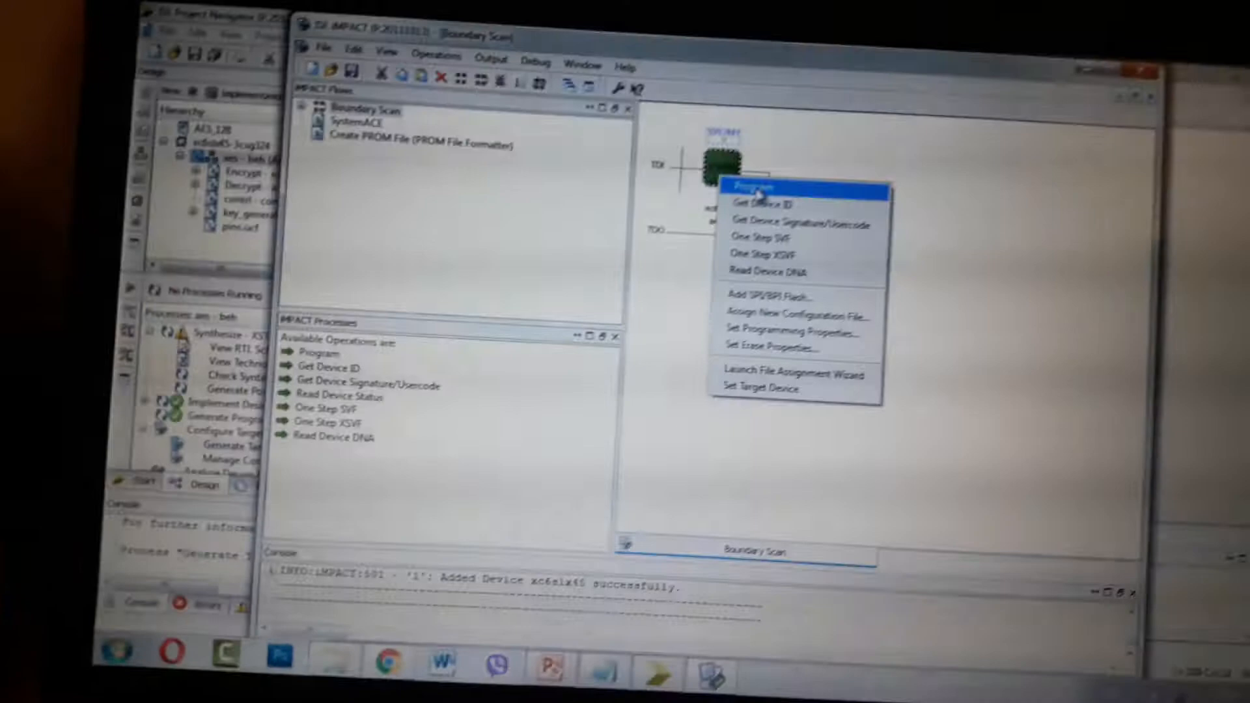
{"action": "left_click", "coordinate": [790, 328]}
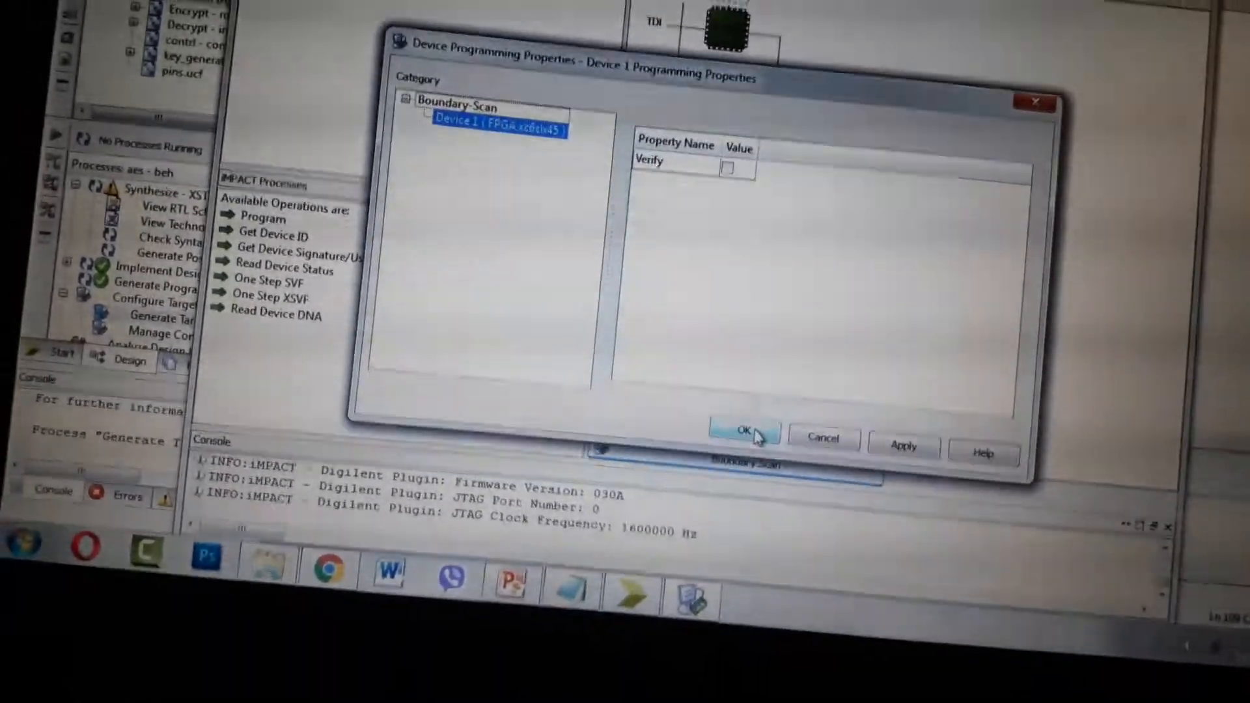
{"action": "left_click", "coordinate": [747, 436]}
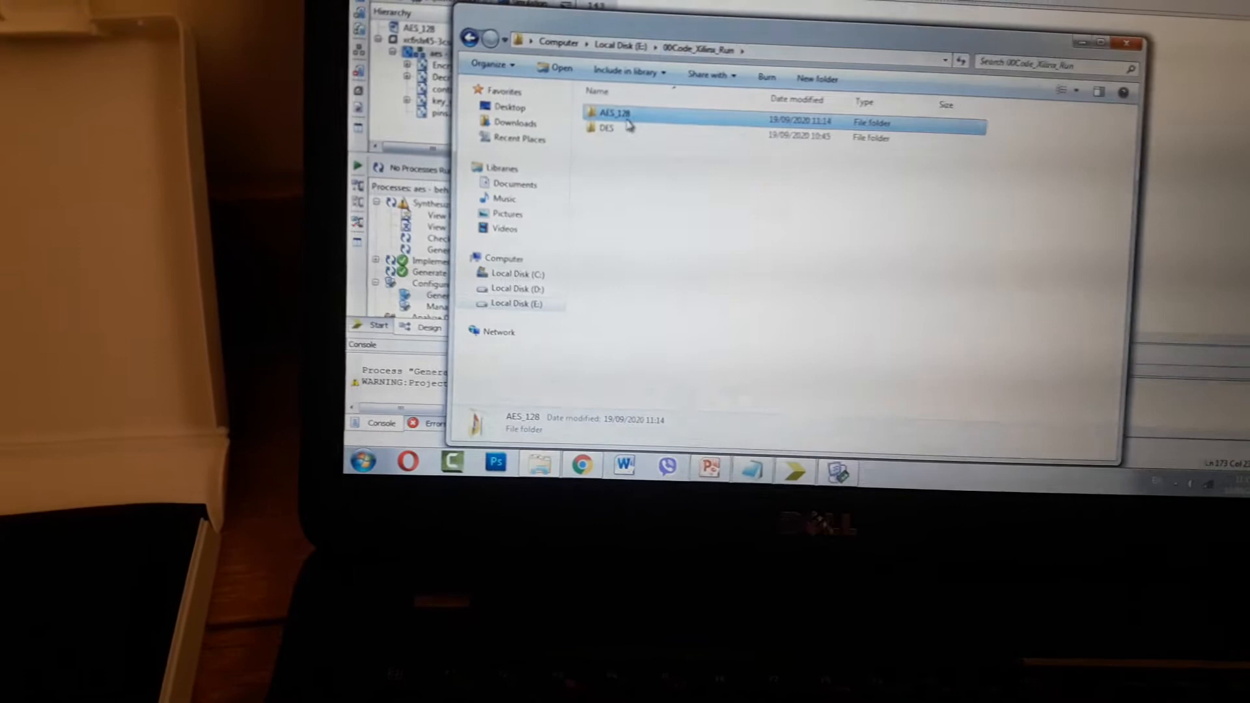
- Browse into the AES_128 fpga folder and launch the usage_fpga_webtalk.html report
{"action": "double_click", "coordinate": [604, 111]}
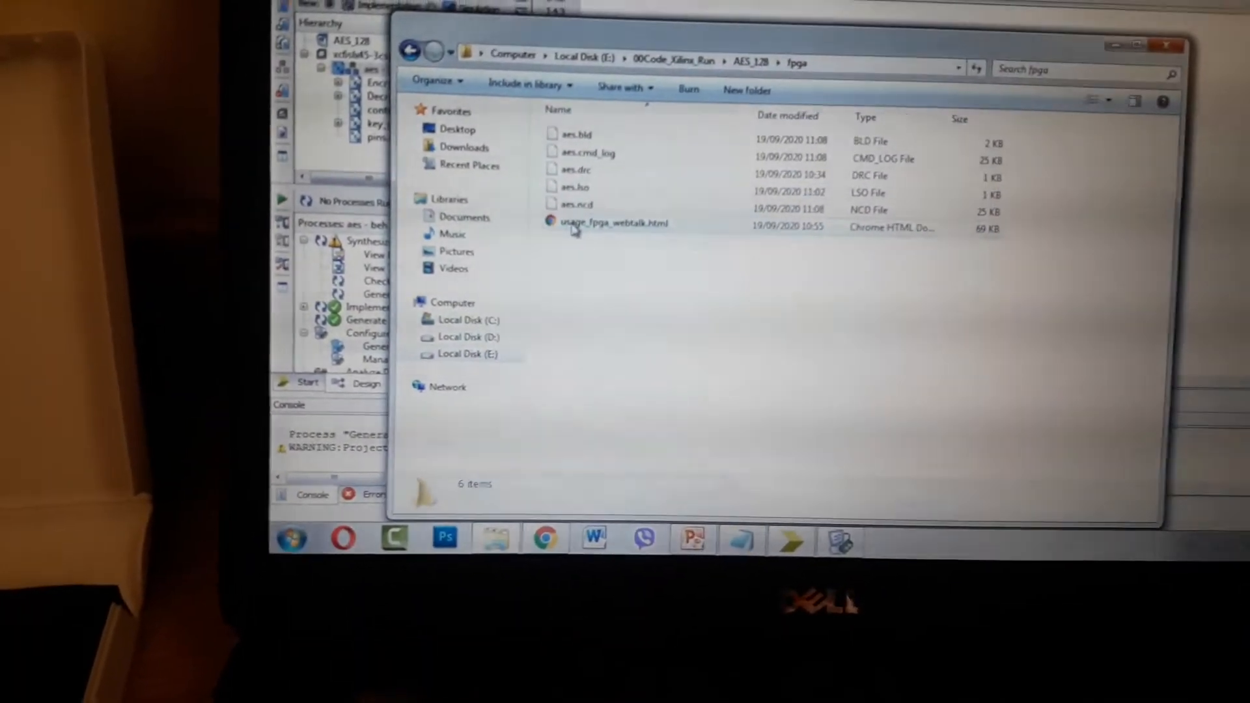
{"action": "double_click", "coordinate": [612, 222]}
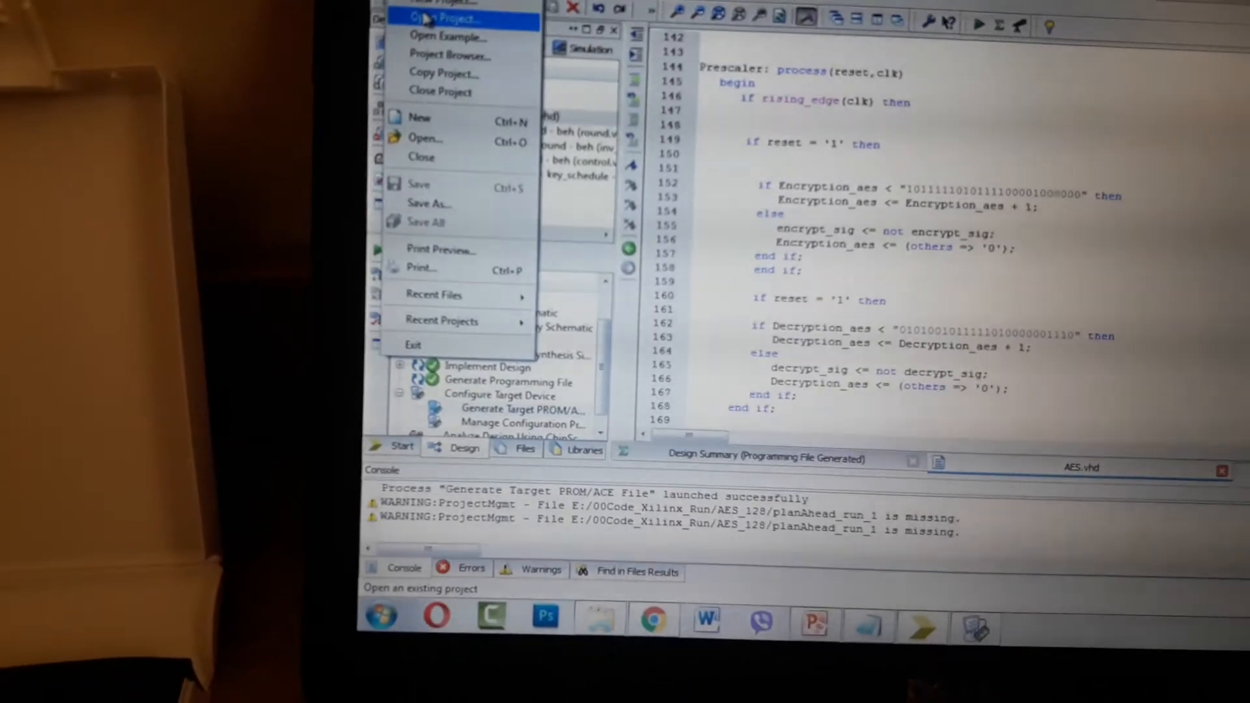
- Start File > Open Project in ISE, showing the AES_128 project folder
{"action": "left_click", "coordinate": [445, 16]}
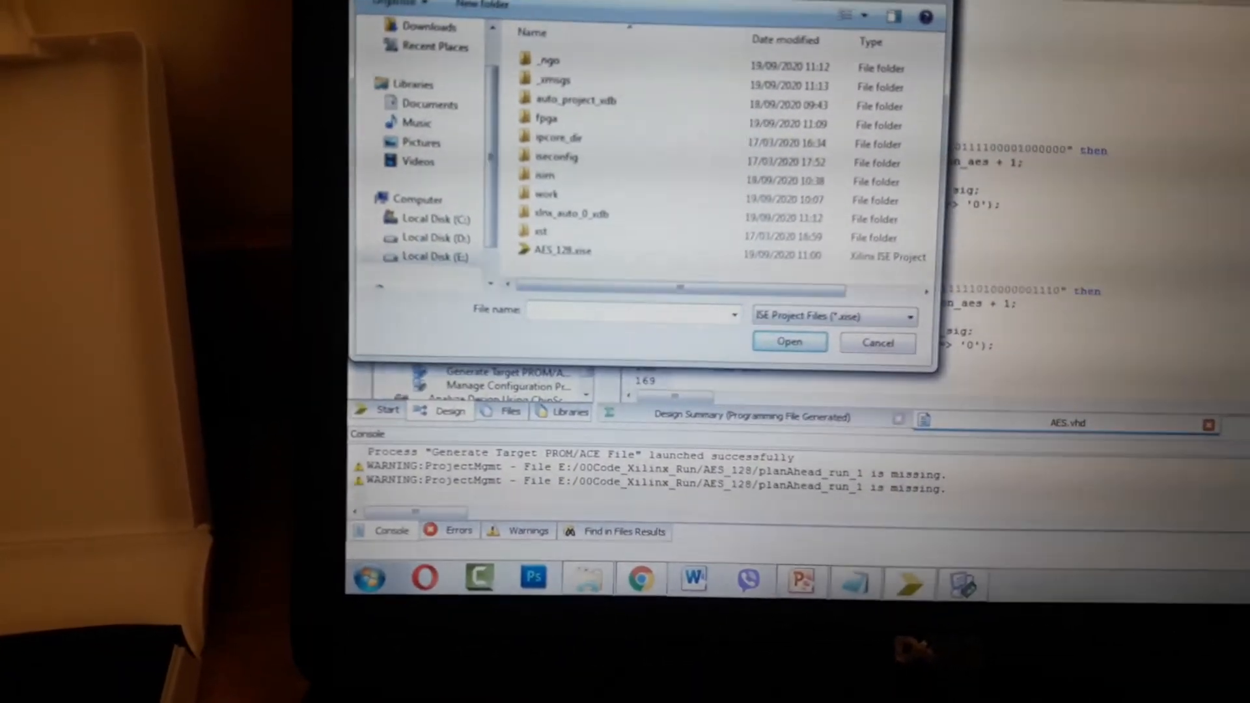